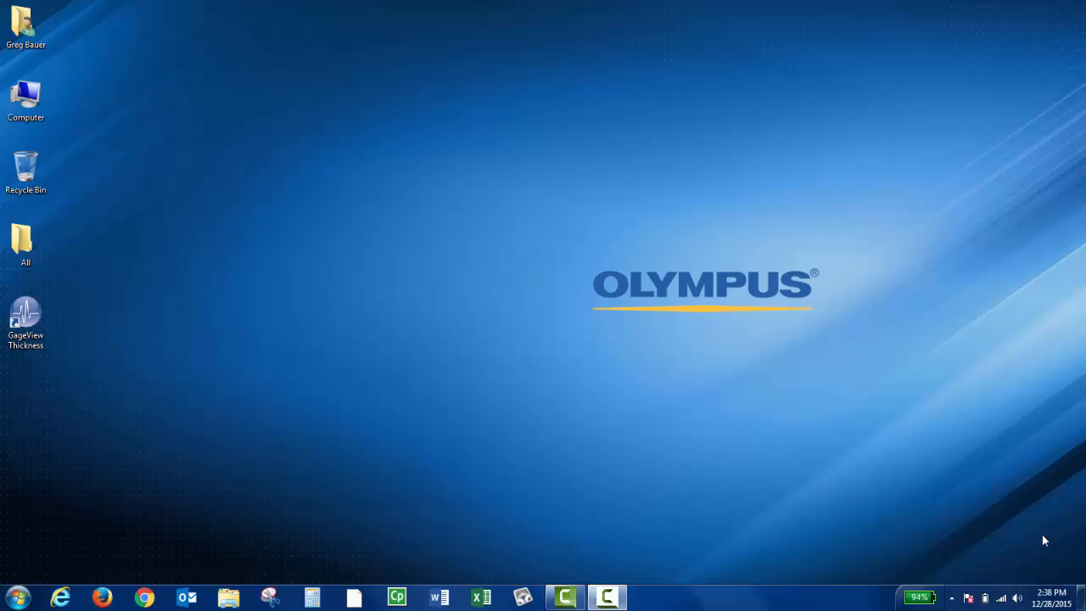
{"action": "mouse_move", "coordinate": [689, 503]}
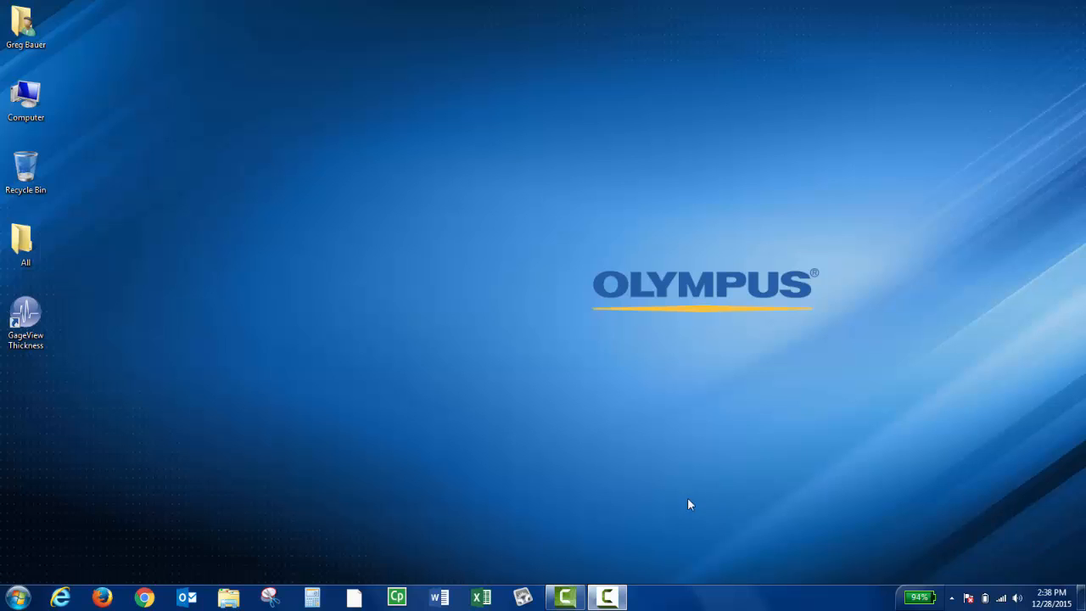
Launch GageView Thickness from its desktop shortcut
{"action": "double_click", "coordinate": [26, 318]}
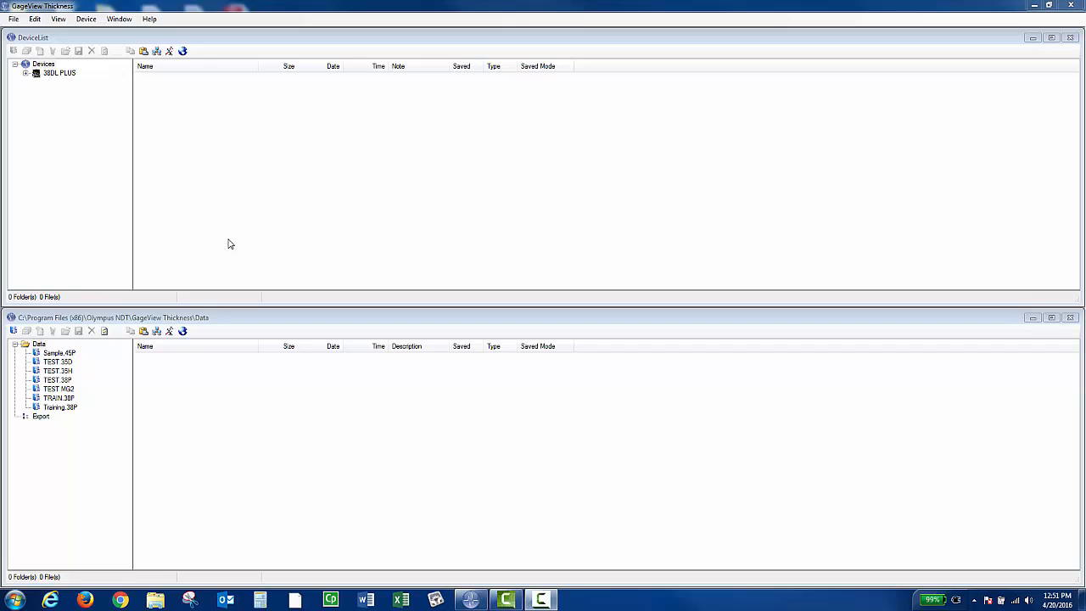
{"action": "mouse_move", "coordinate": [138, 28]}
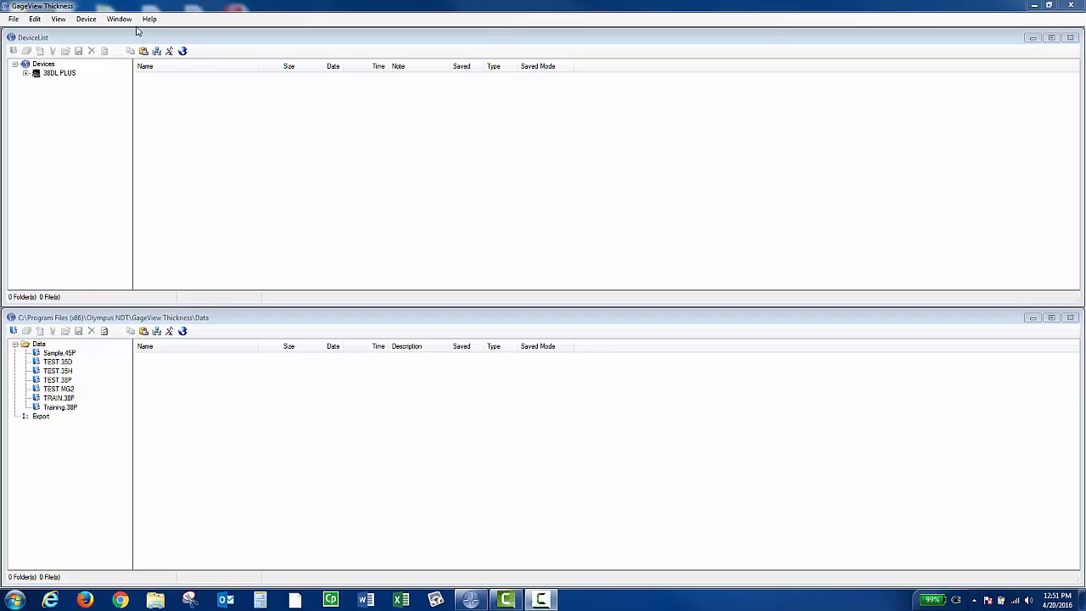
Collapse the Devices and Data trees so only Devices, Data and Export show
{"action": "left_click", "coordinate": [119, 18]}
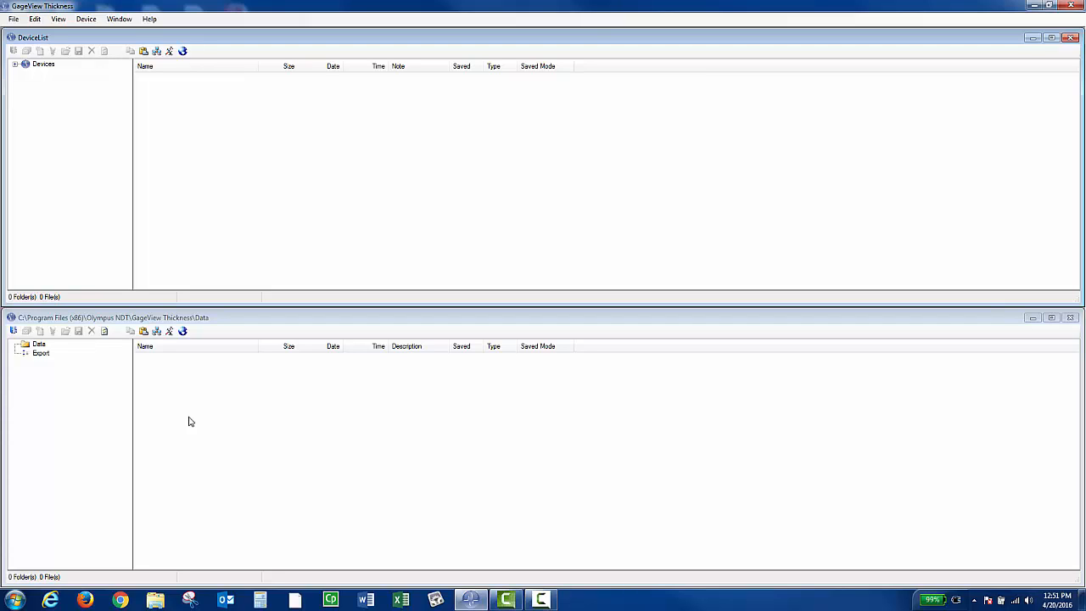
Expand Devices to reveal the 38DL PLUS gauge with files JOB0 through TEST2
{"action": "left_click", "coordinate": [44, 64]}
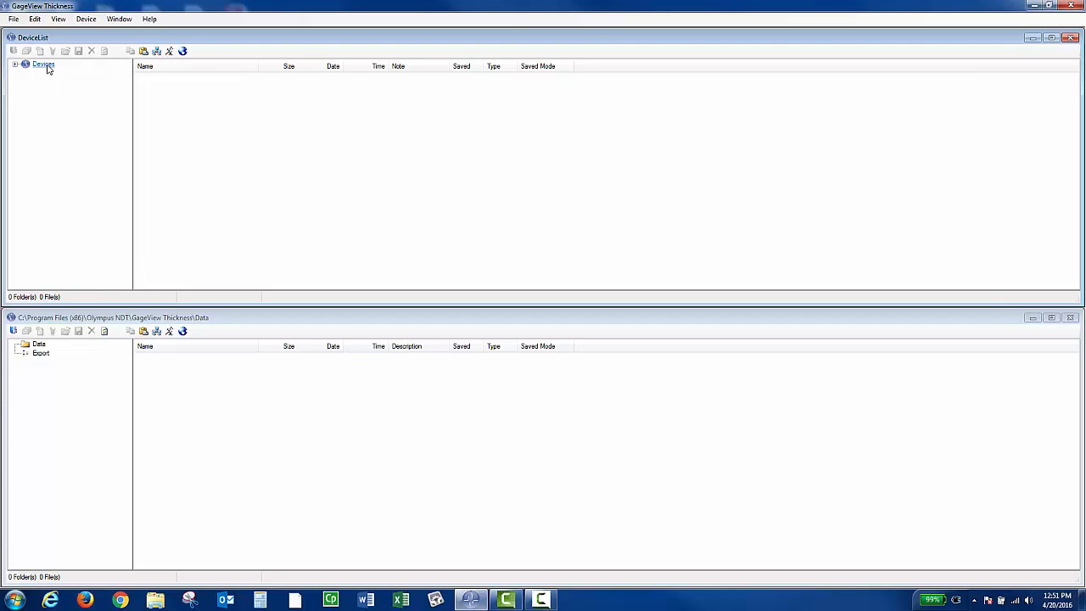
{"action": "left_click", "coordinate": [16, 64]}
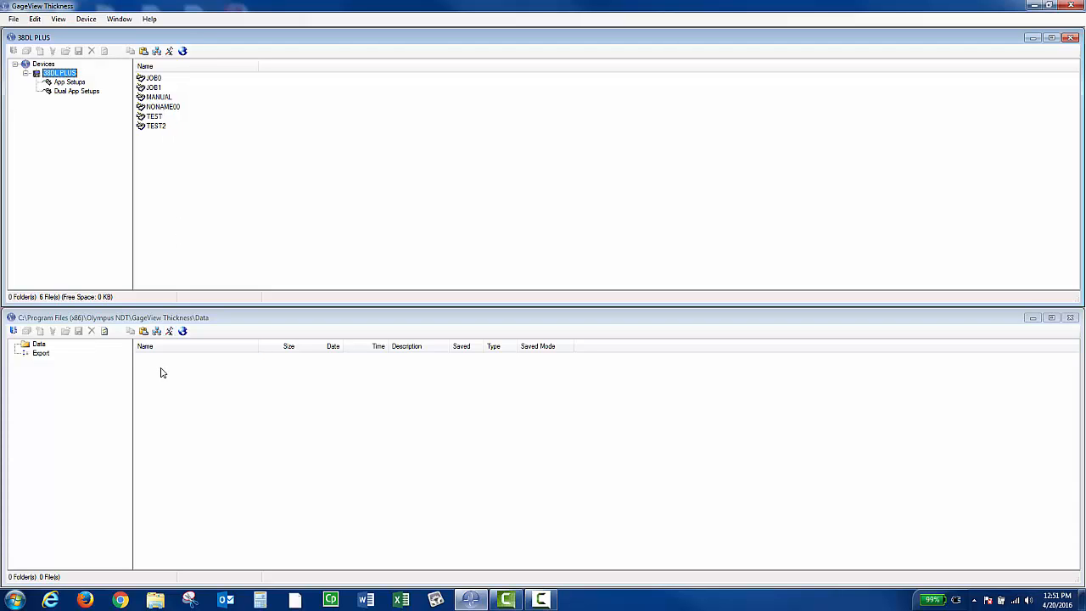
{"action": "mouse_move", "coordinate": [178, 210]}
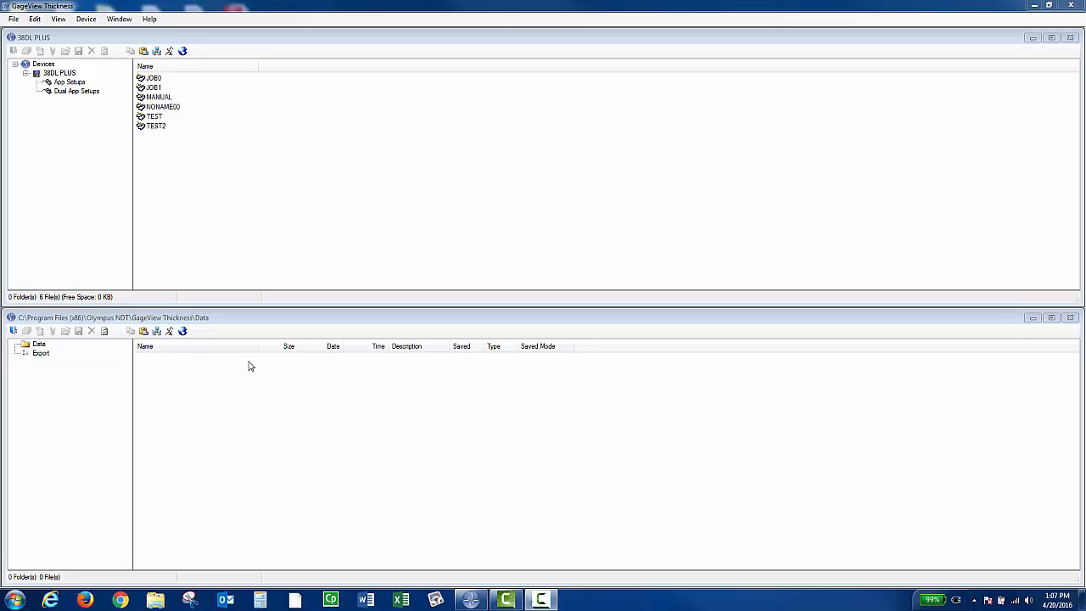
Expand the Data folder to list Sample.45P and TEST.38P, then select TEST.38P
{"action": "left_click", "coordinate": [39, 344]}
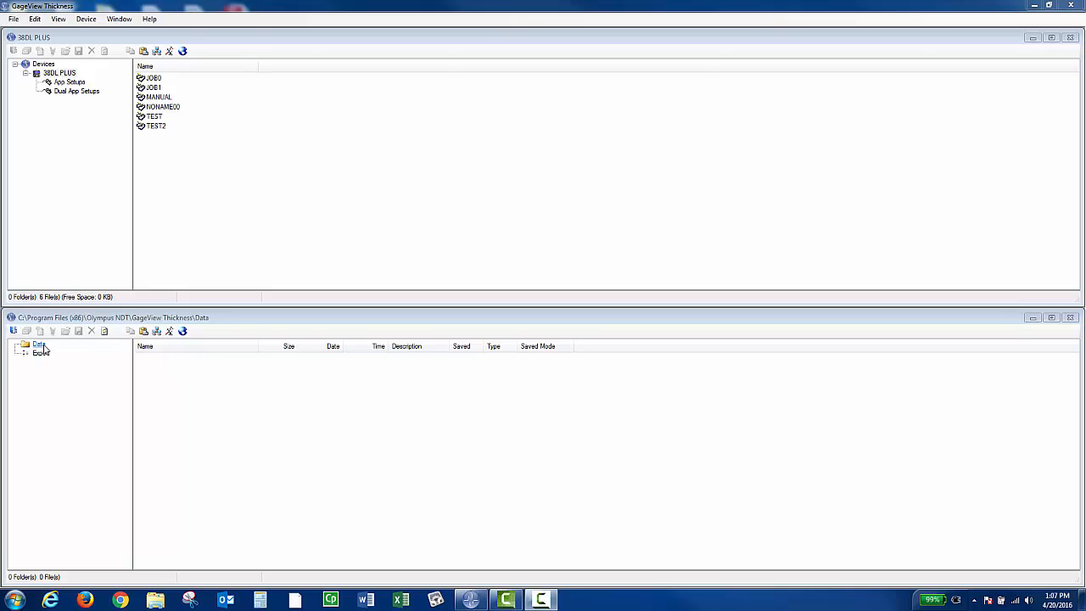
{"action": "left_click", "coordinate": [20, 344]}
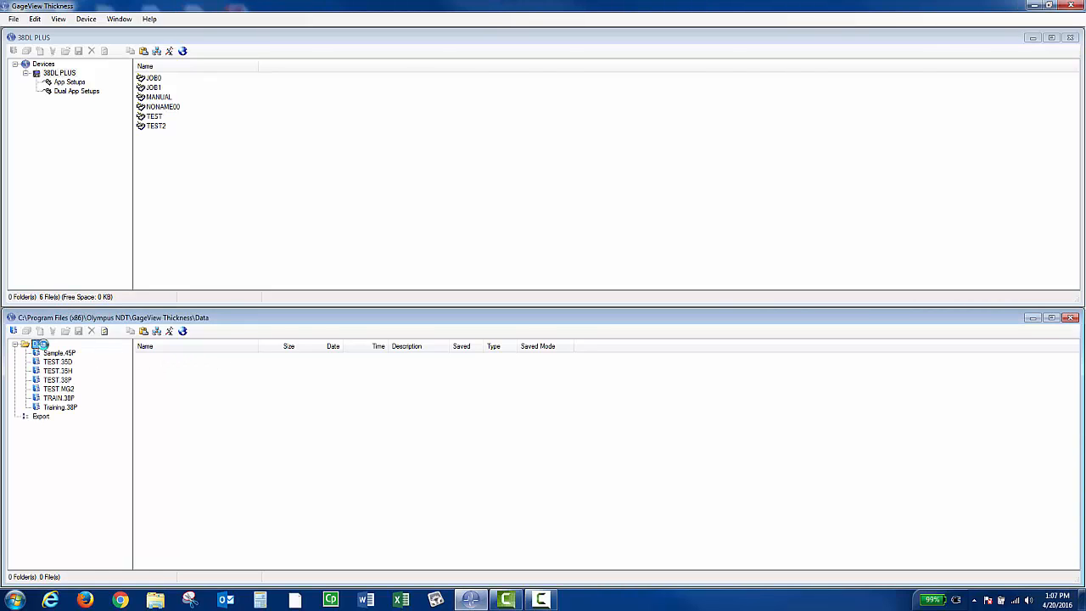
{"action": "left_click", "coordinate": [57, 379]}
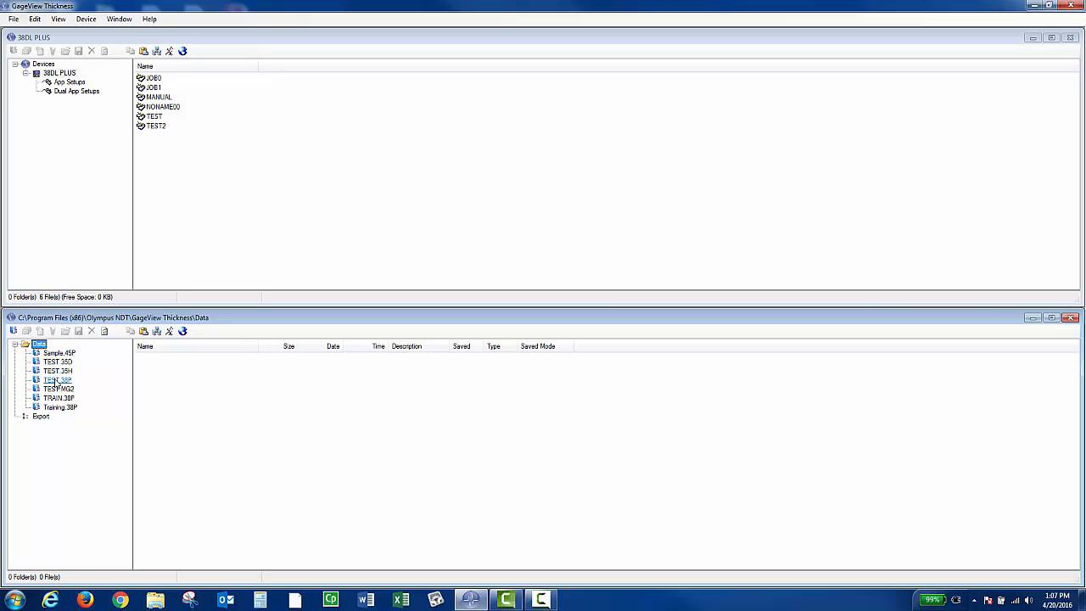
{"action": "left_click", "coordinate": [30, 379]}
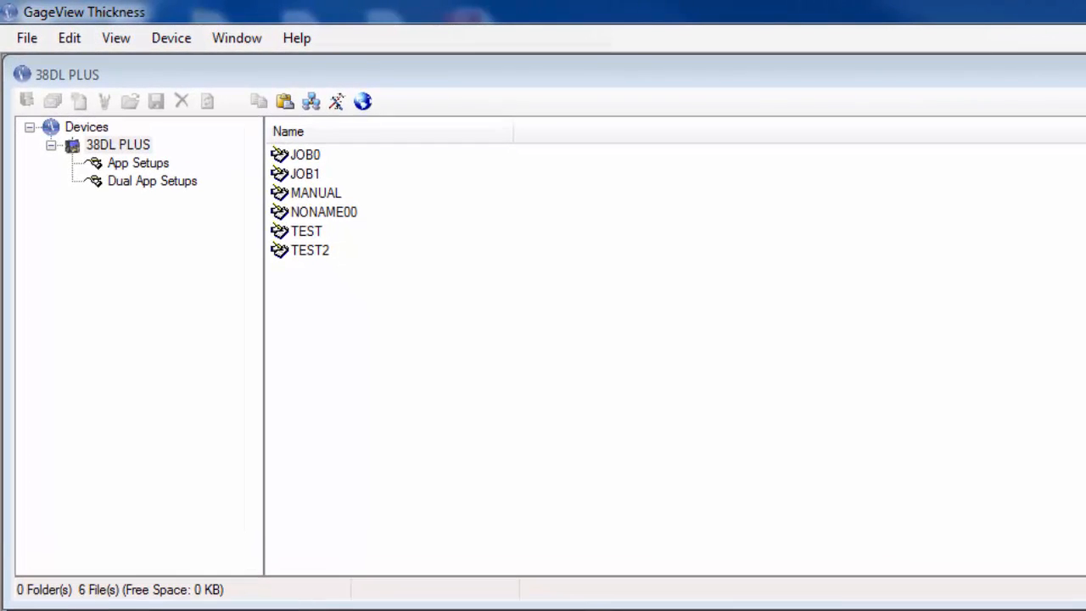
{"action": "left_click", "coordinate": [69, 37]}
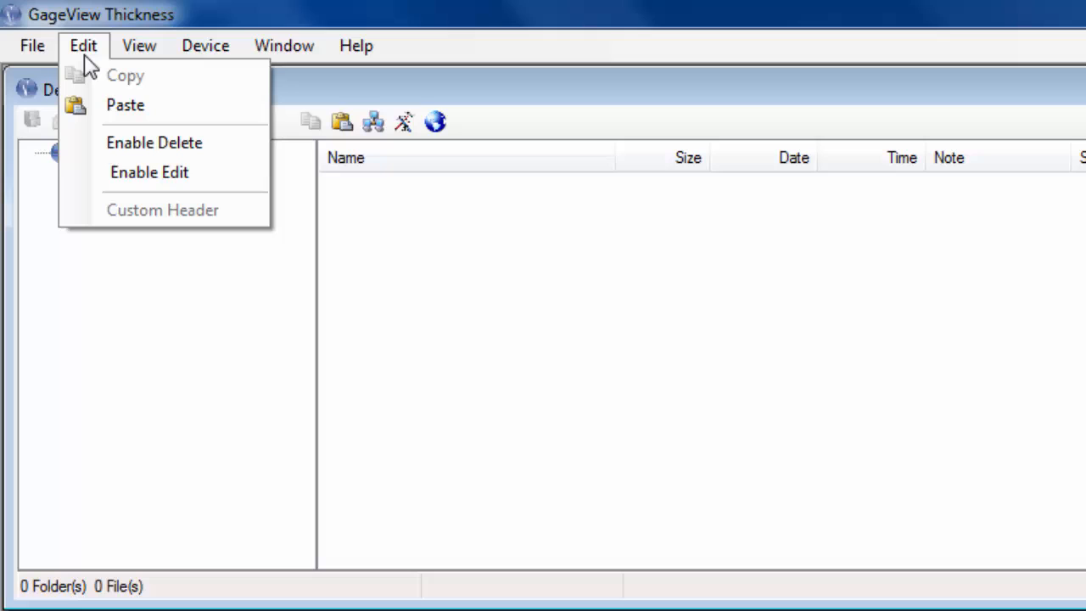
{"action": "left_click", "coordinate": [138, 45]}
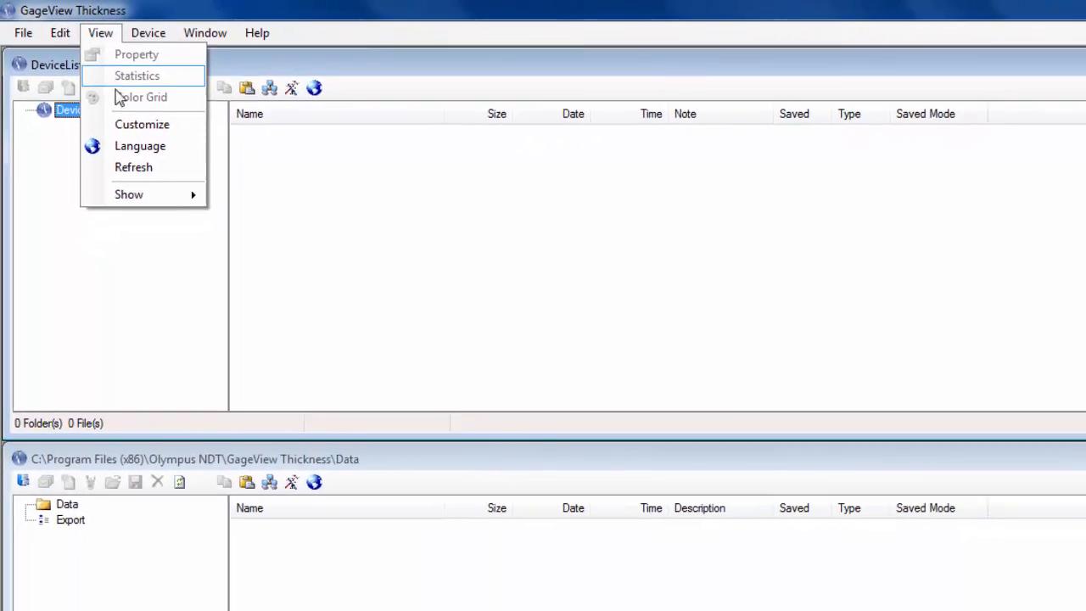
{"action": "left_click", "coordinate": [142, 124]}
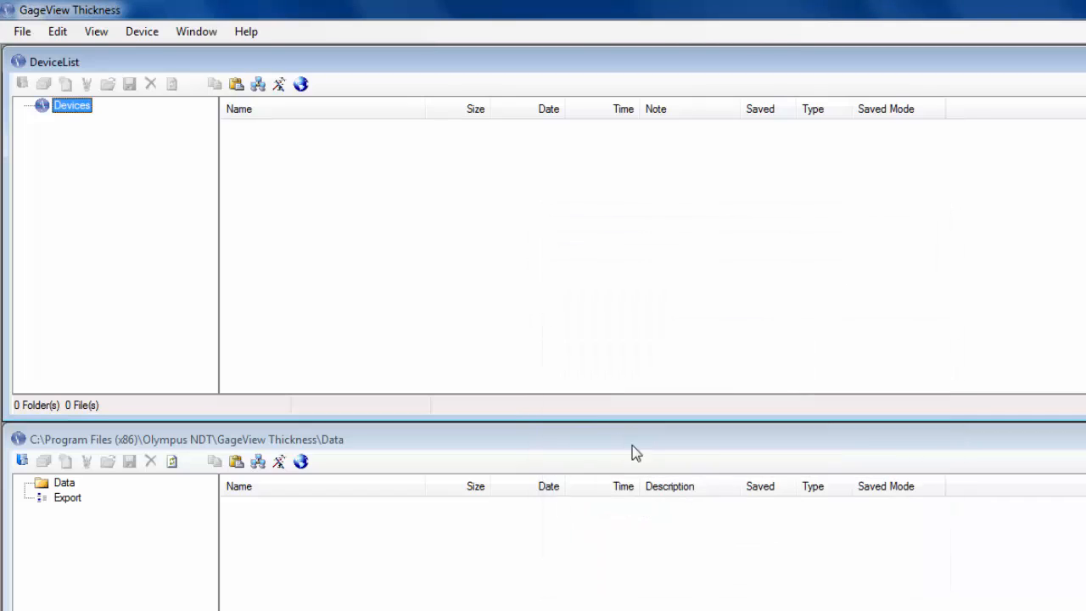
Review the Device menu entries, then view the Window menu's window-arrangement options
{"action": "left_click", "coordinate": [141, 32]}
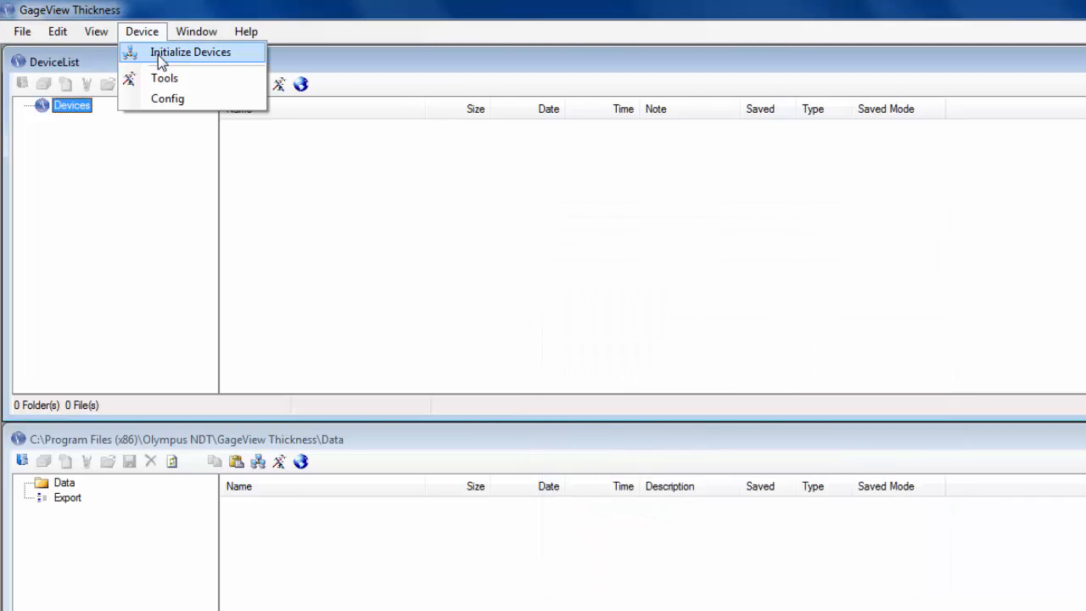
{"action": "mouse_move", "coordinate": [164, 78]}
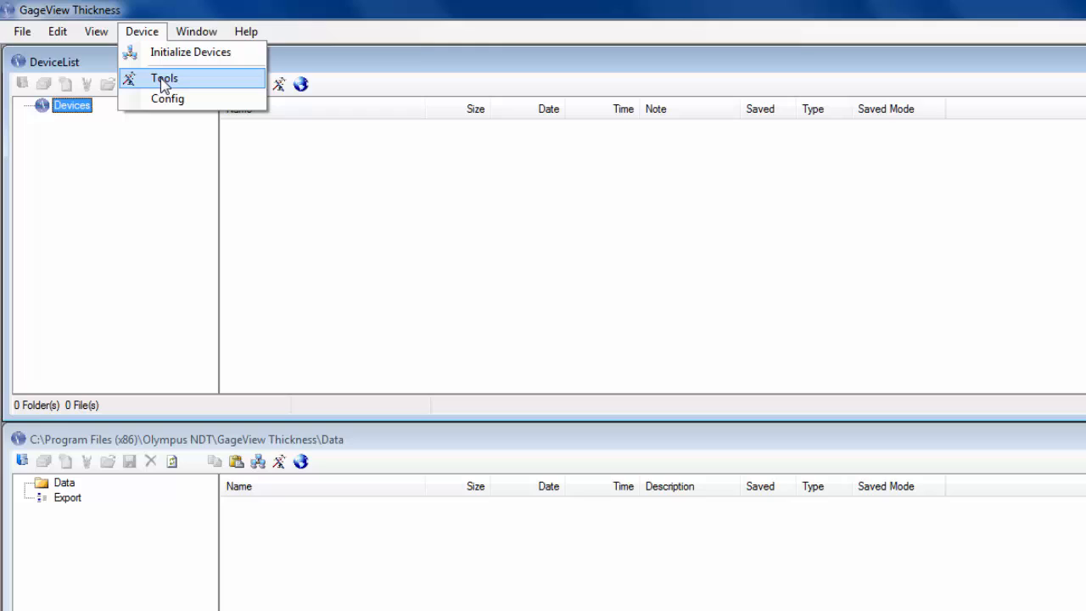
{"action": "mouse_move", "coordinate": [167, 98]}
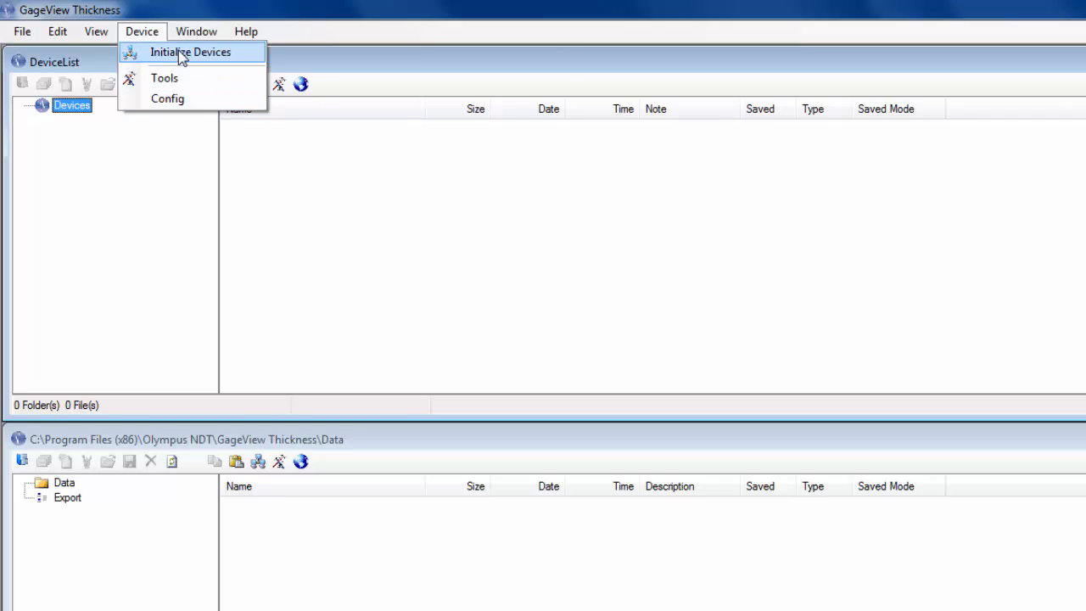
{"action": "left_click", "coordinate": [196, 32]}
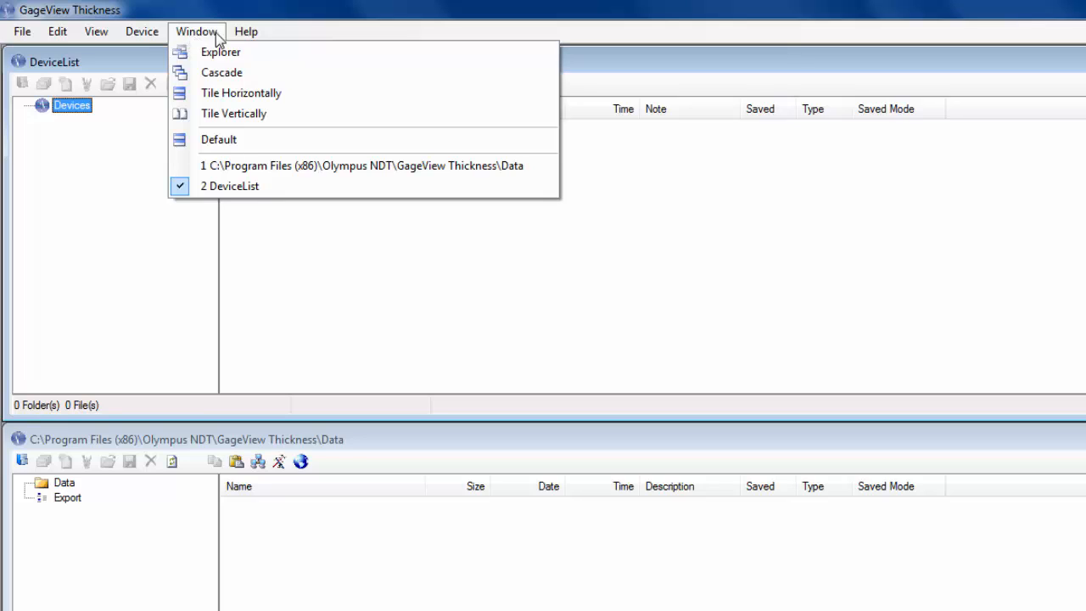
View the Help > About version 5.5.5.0 and dismiss it with OK
{"action": "left_click", "coordinate": [245, 31]}
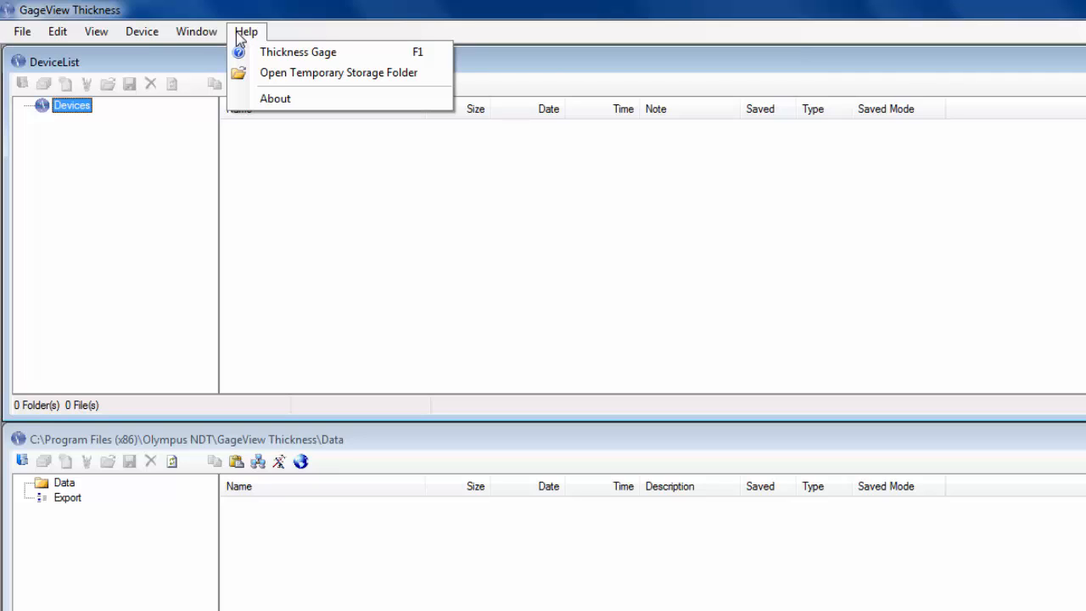
{"action": "mouse_move", "coordinate": [241, 44]}
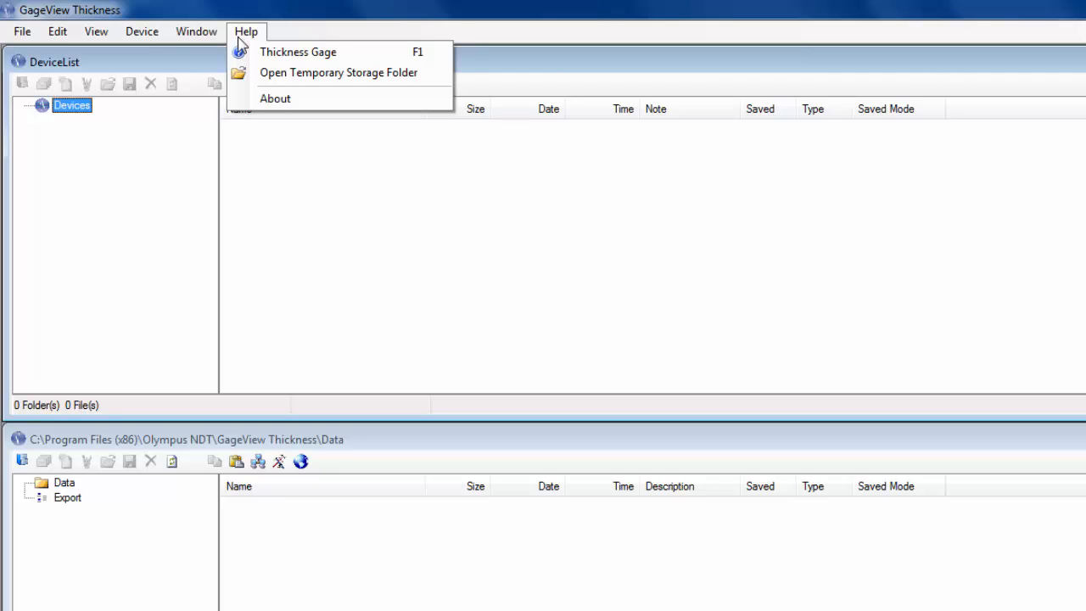
{"action": "left_click", "coordinate": [274, 97]}
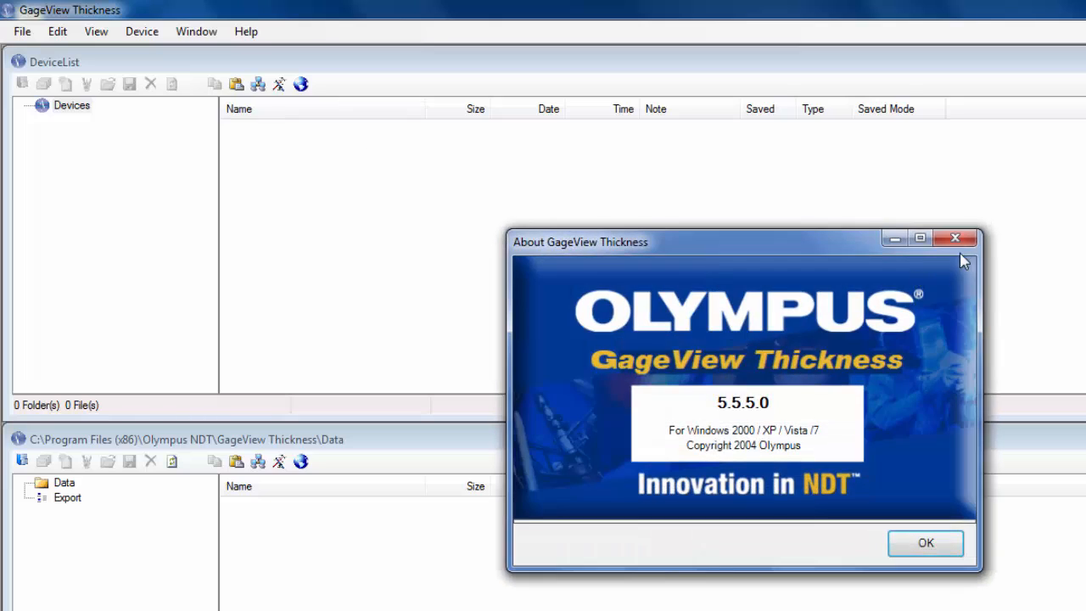
{"action": "left_click", "coordinate": [925, 544]}
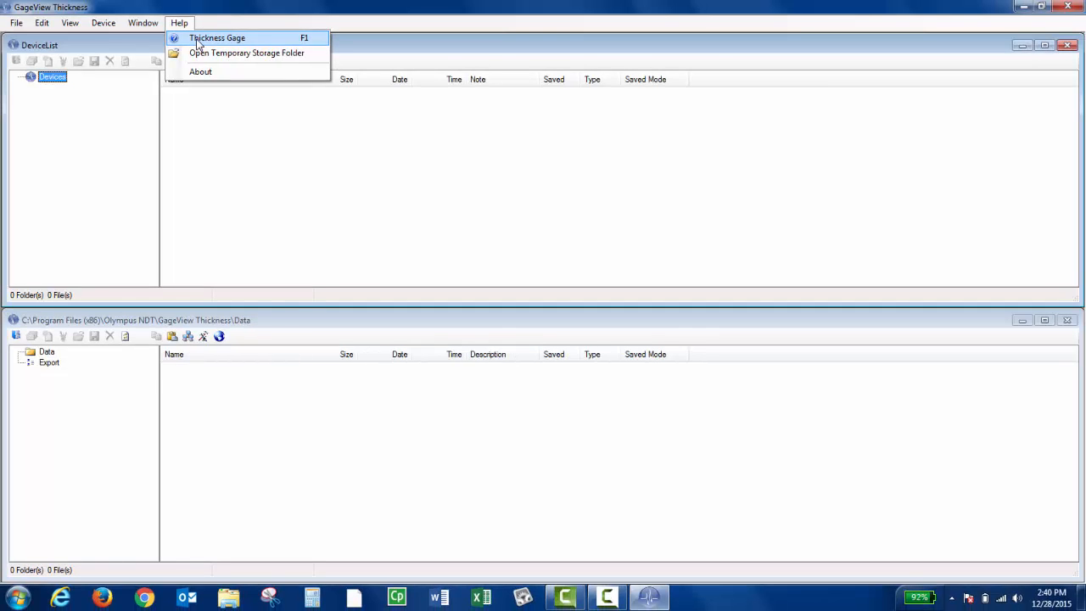
{"action": "mouse_move", "coordinate": [321, 105]}
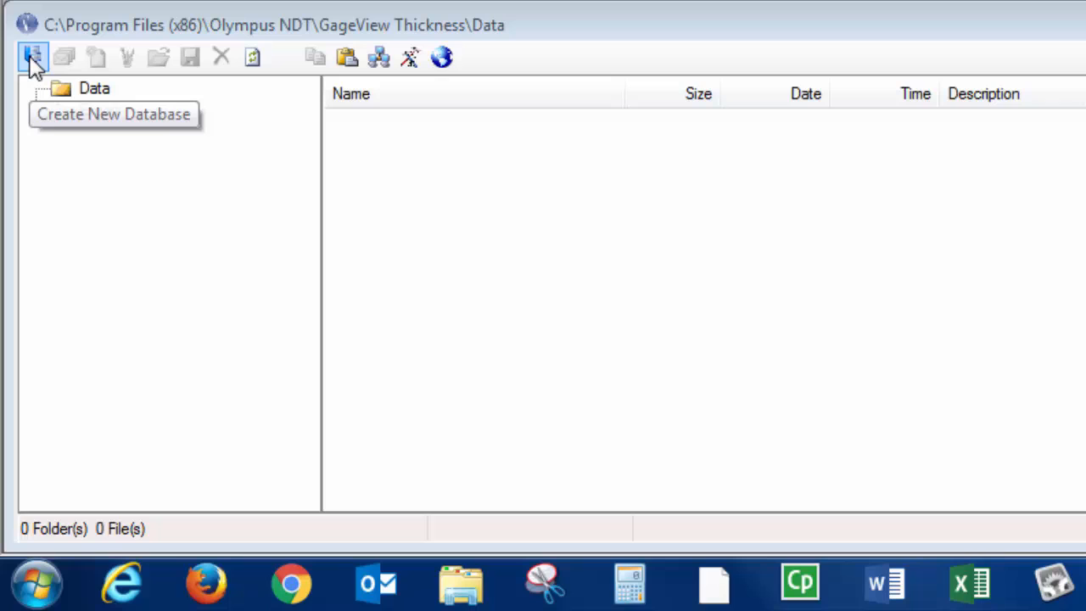
{"action": "mouse_move", "coordinate": [63, 56]}
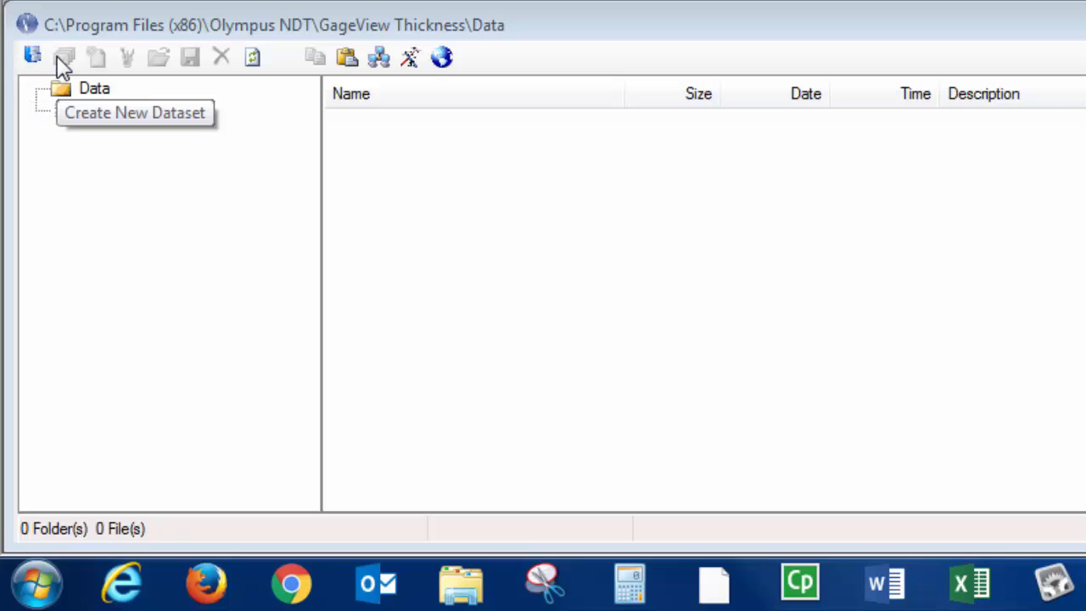
{"action": "mouse_move", "coordinate": [81, 69]}
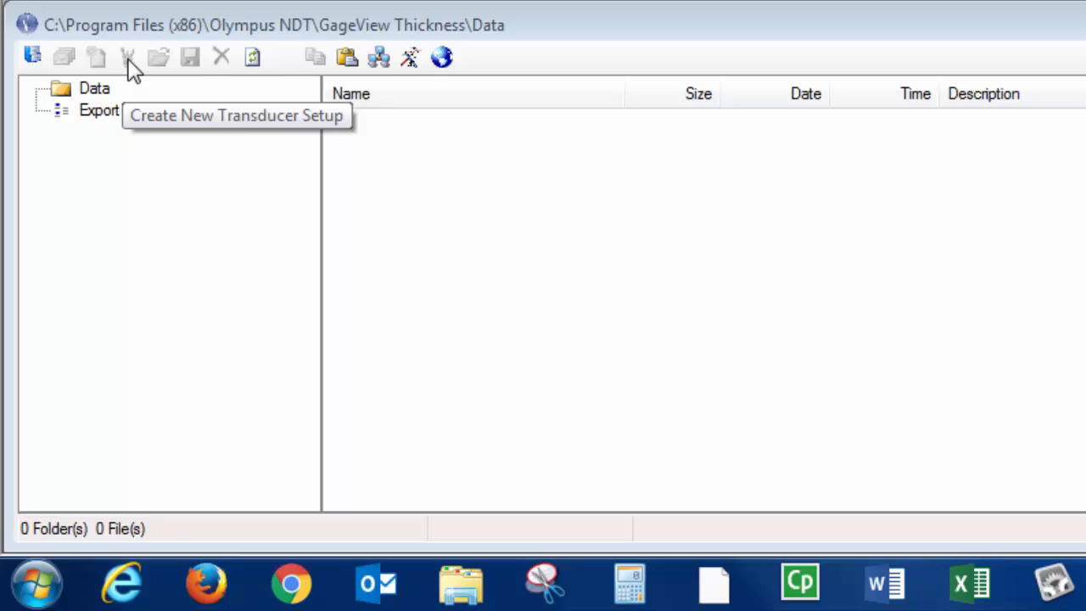
{"action": "mouse_move", "coordinate": [160, 57]}
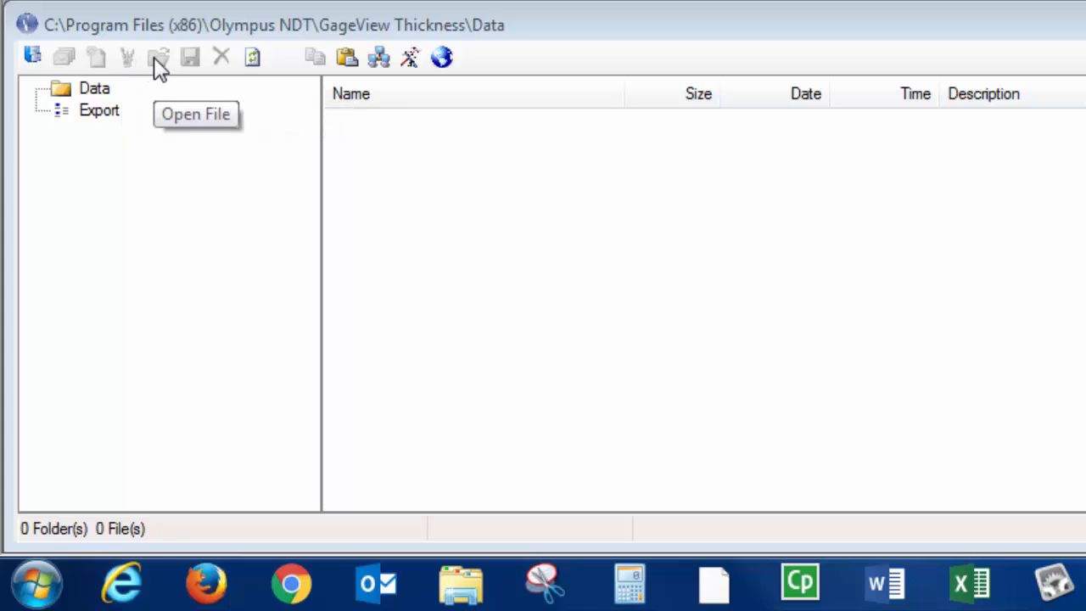
{"action": "mouse_move", "coordinate": [221, 57]}
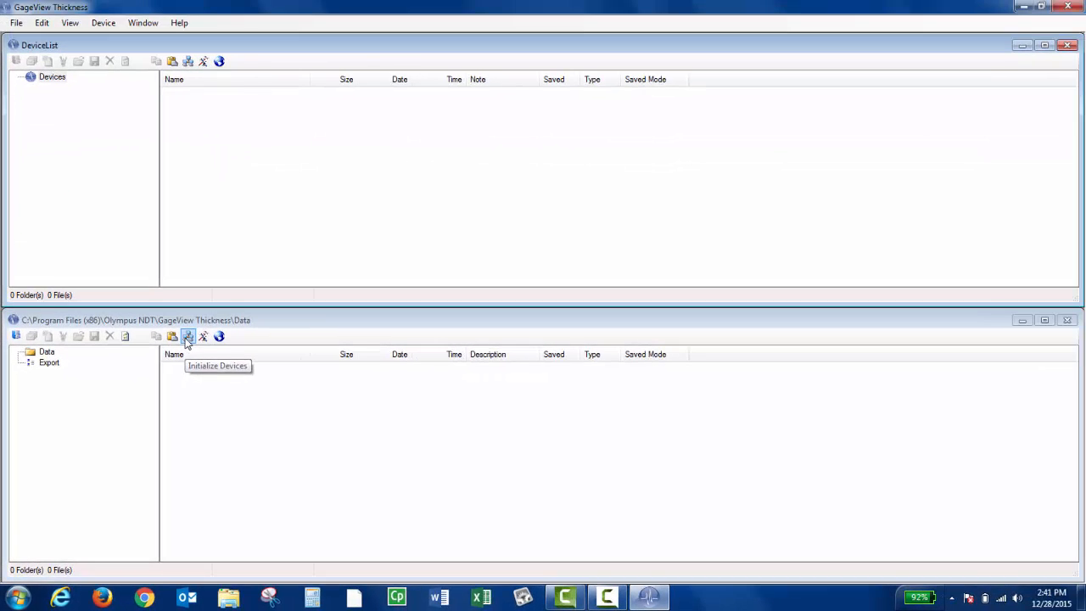
{"action": "left_click", "coordinate": [102, 23]}
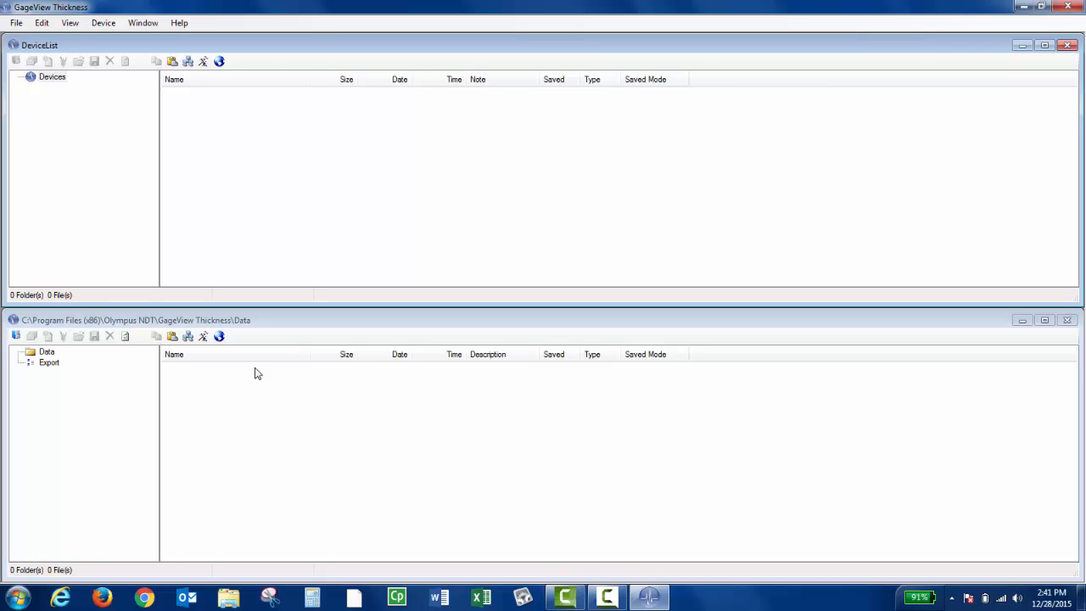
{"action": "mouse_move", "coordinate": [111, 217]}
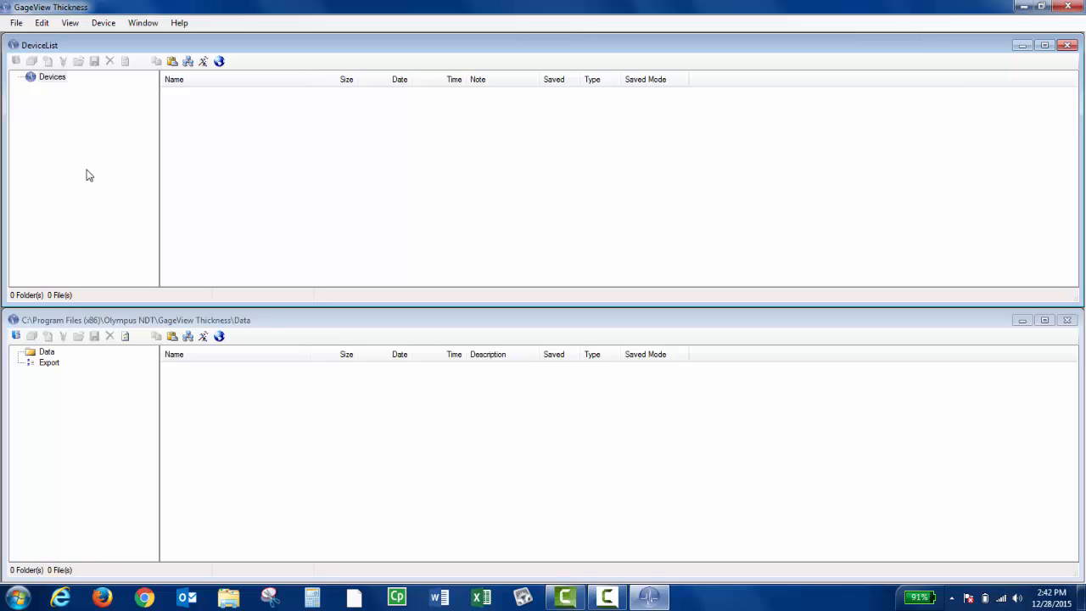
{"action": "mouse_move", "coordinate": [270, 175]}
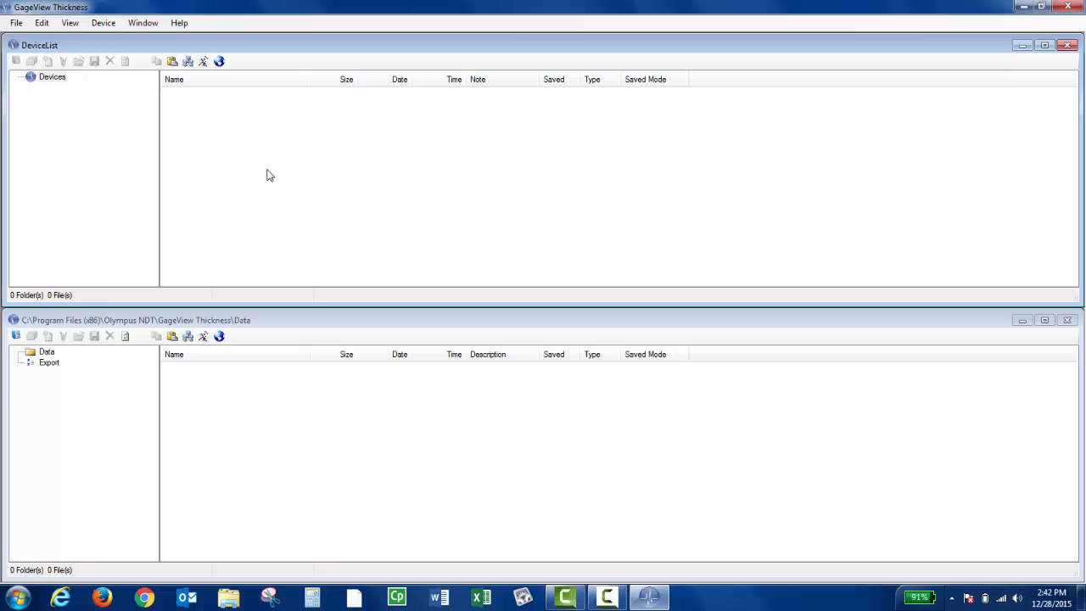
{"action": "mouse_move", "coordinate": [125, 388]}
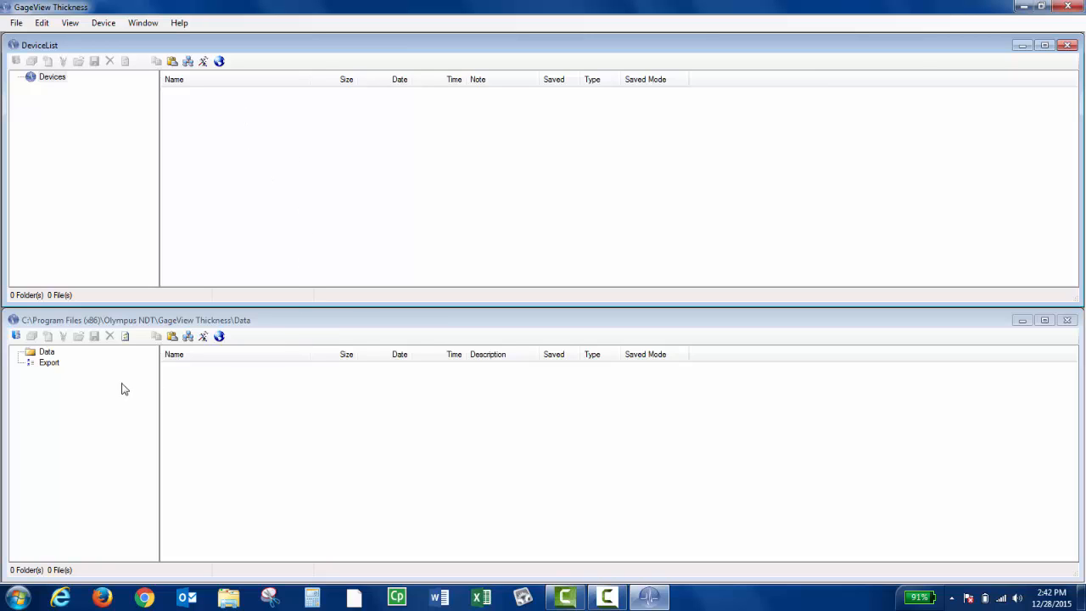
{"action": "mouse_move", "coordinate": [236, 516]}
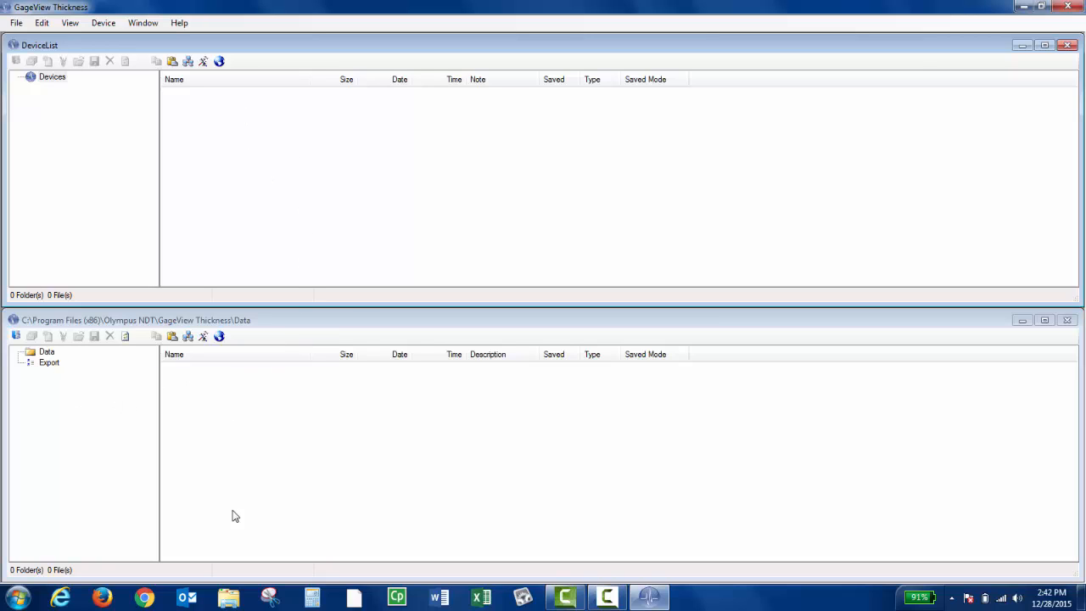
{"action": "mouse_move", "coordinate": [203, 525]}
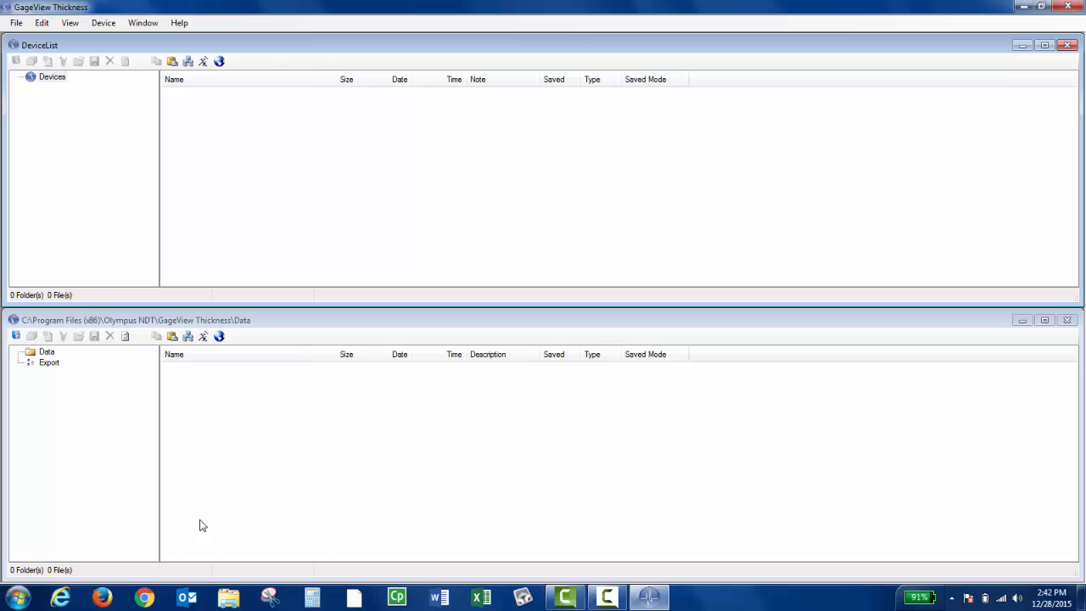